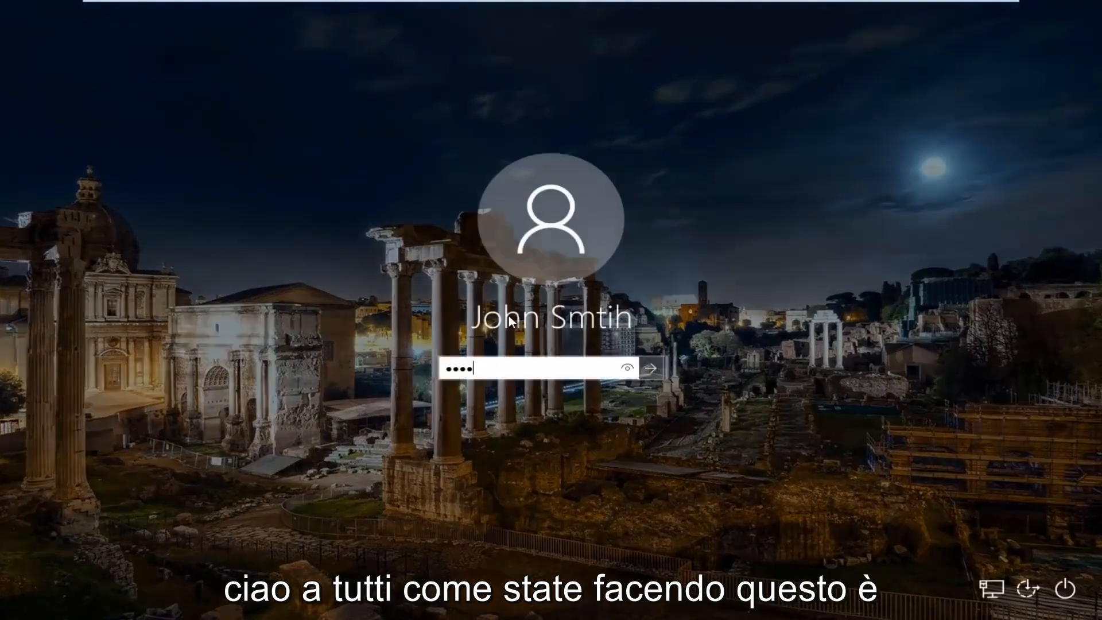
Submit the account password on the lock screen to sign in.
click(650, 368)
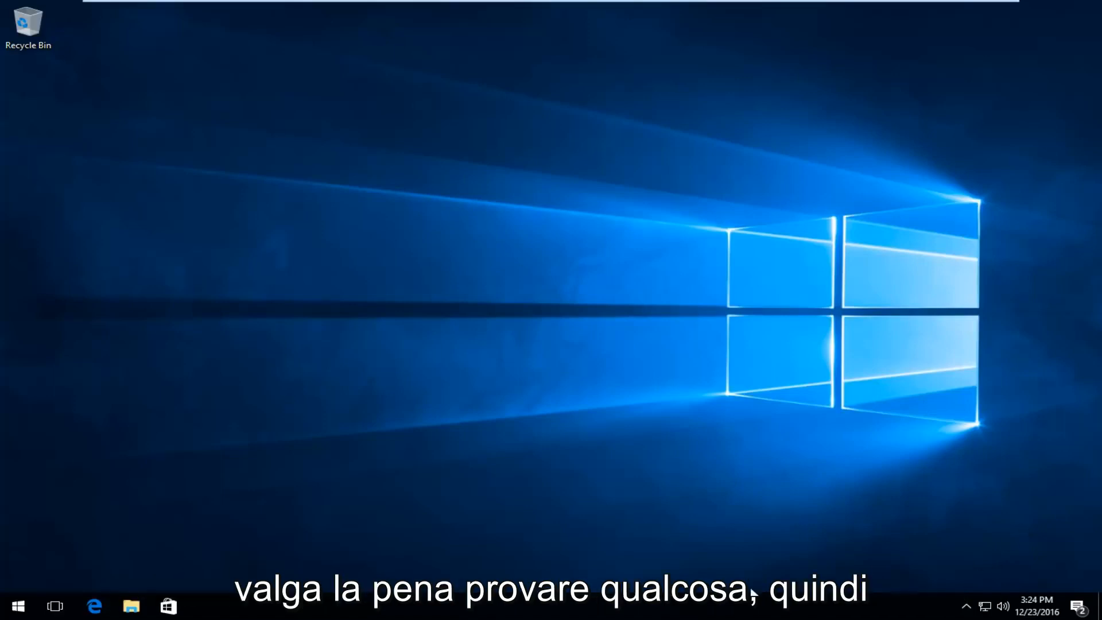
Search the Start menu for 'device manager' to launch Device Manager.
click(16, 606)
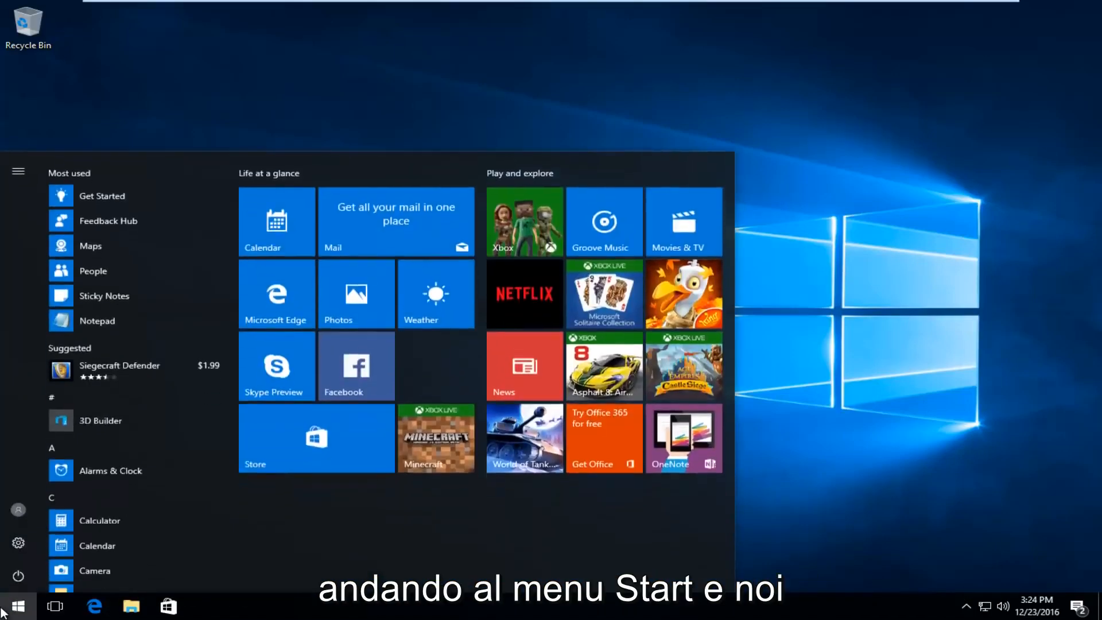
click(15, 606)
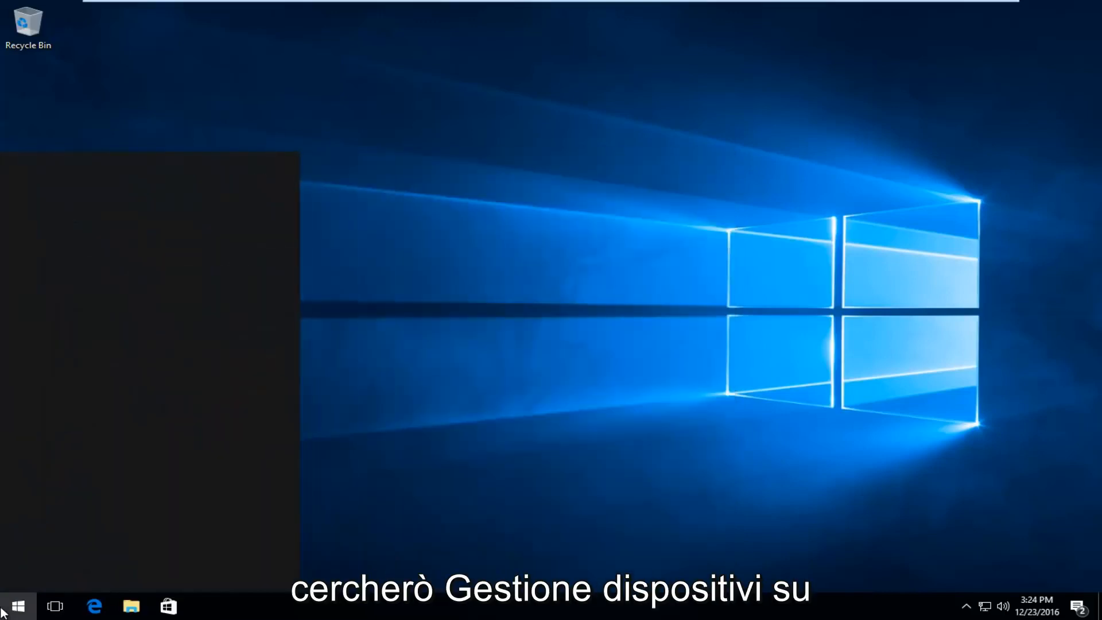
text(device manager)
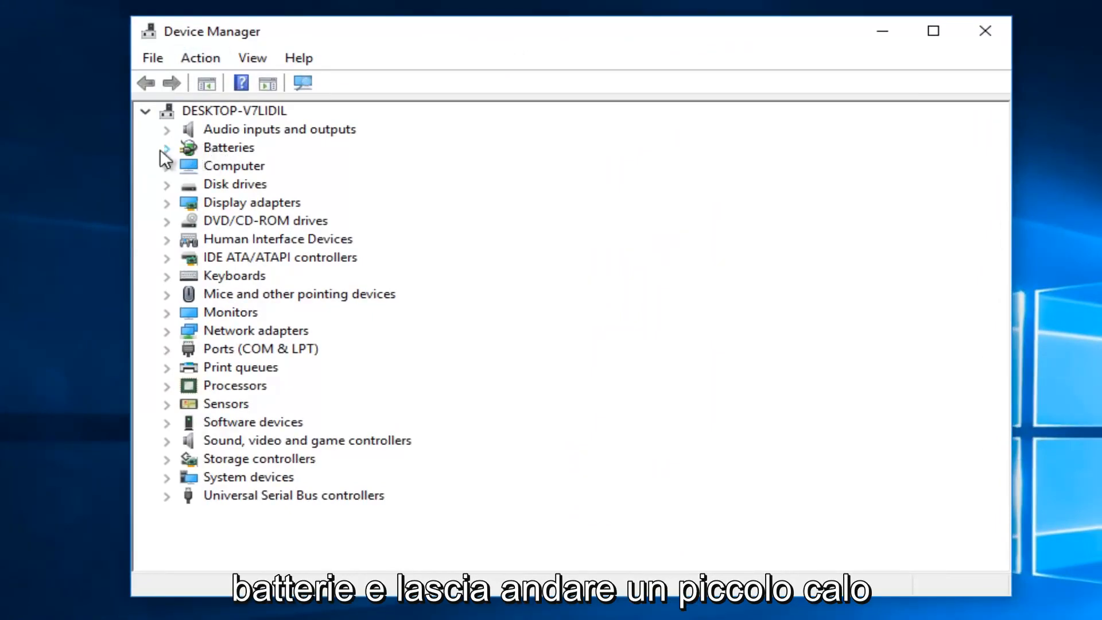
Expand Batteries and choose Uninstall on the Microsoft AC Adapter.
click(166, 147)
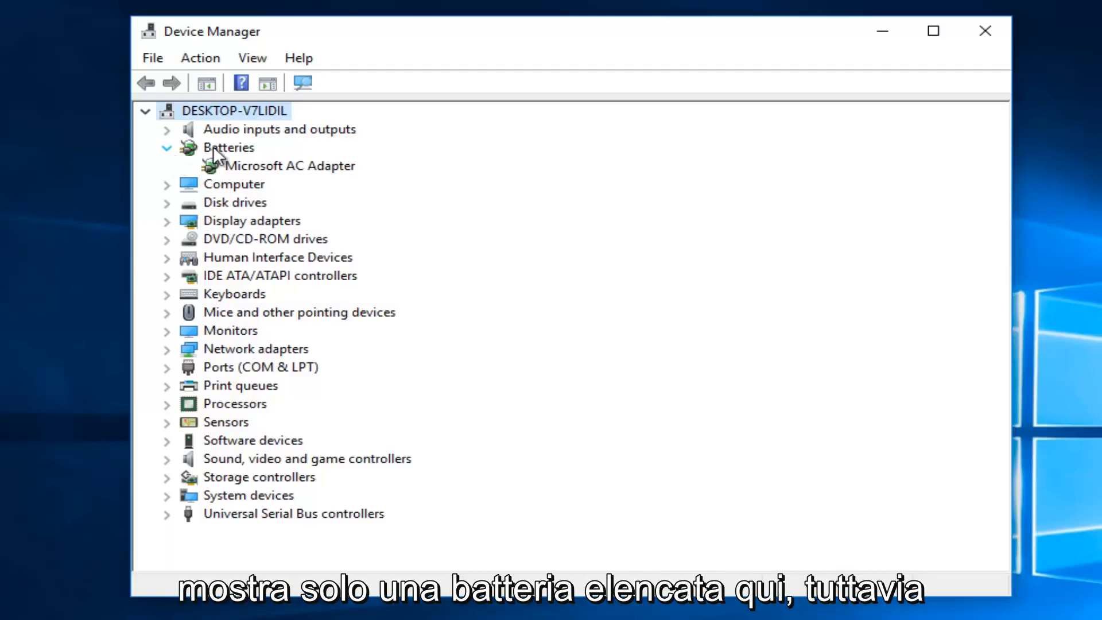
click(291, 165)
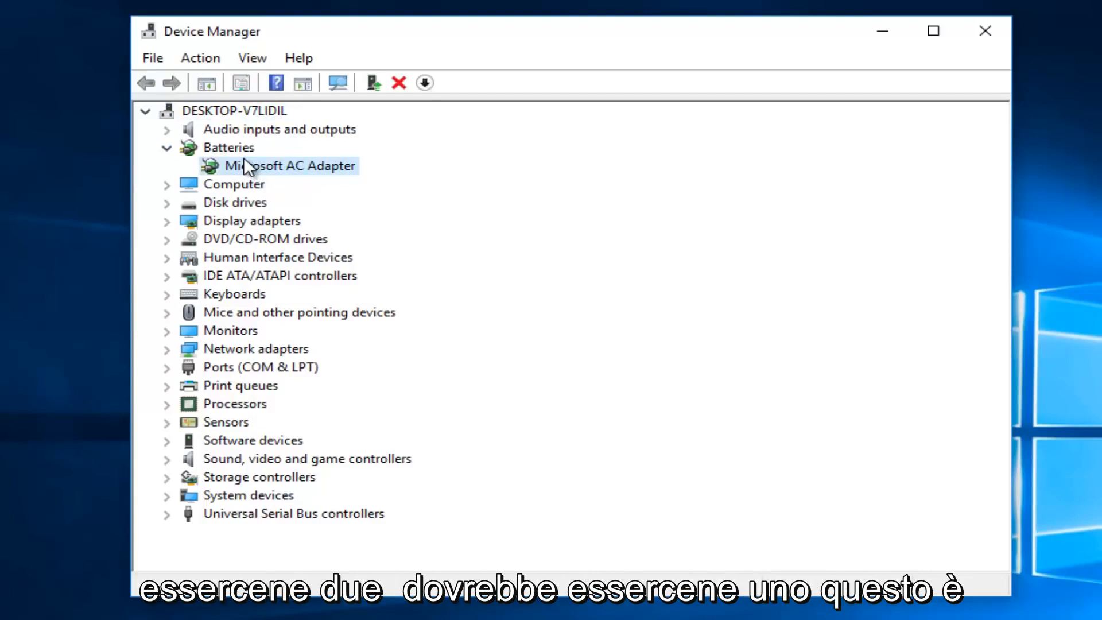
mouse_move(295, 182)
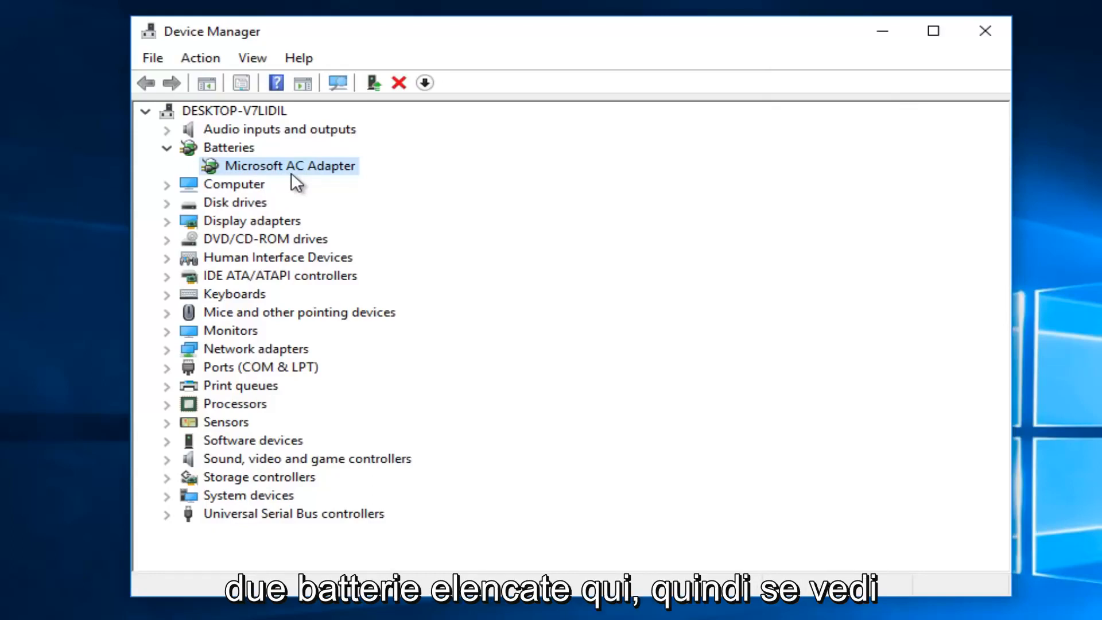
mouse_move(270, 173)
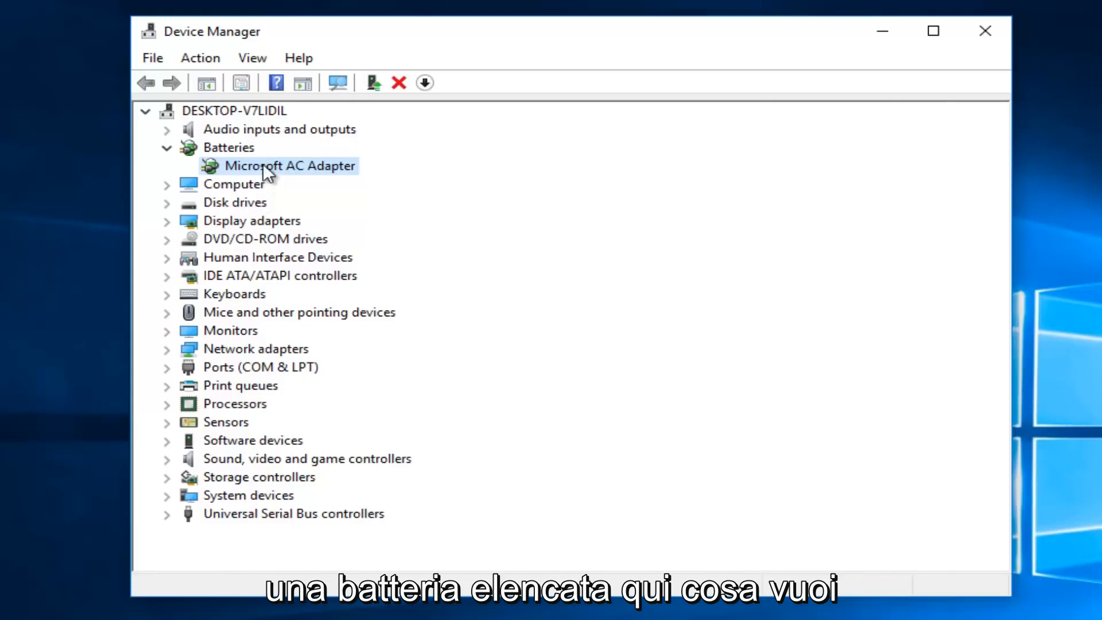
right_click(288, 165)
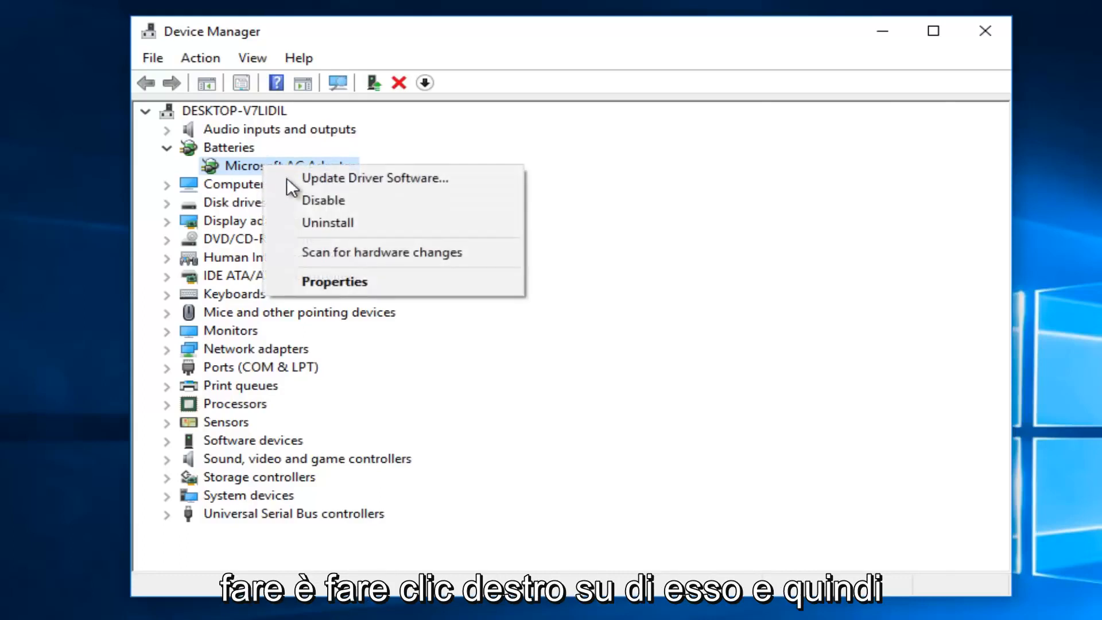
click(327, 223)
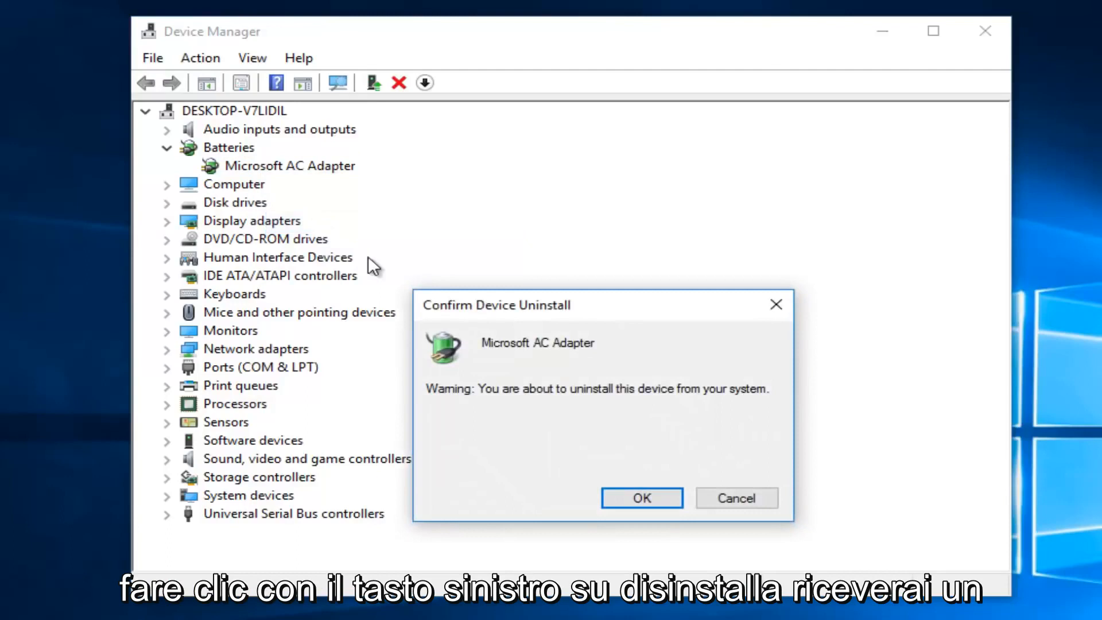
mouse_move(552, 406)
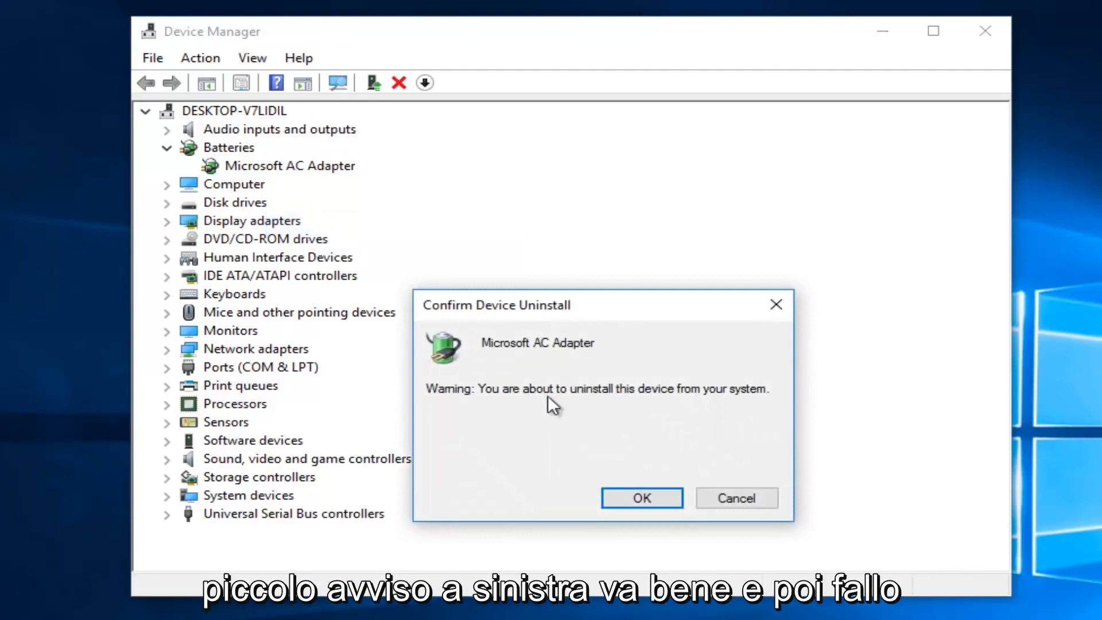
Confirm uninstalling the Microsoft AC Adapter, then close Device Manager.
click(640, 497)
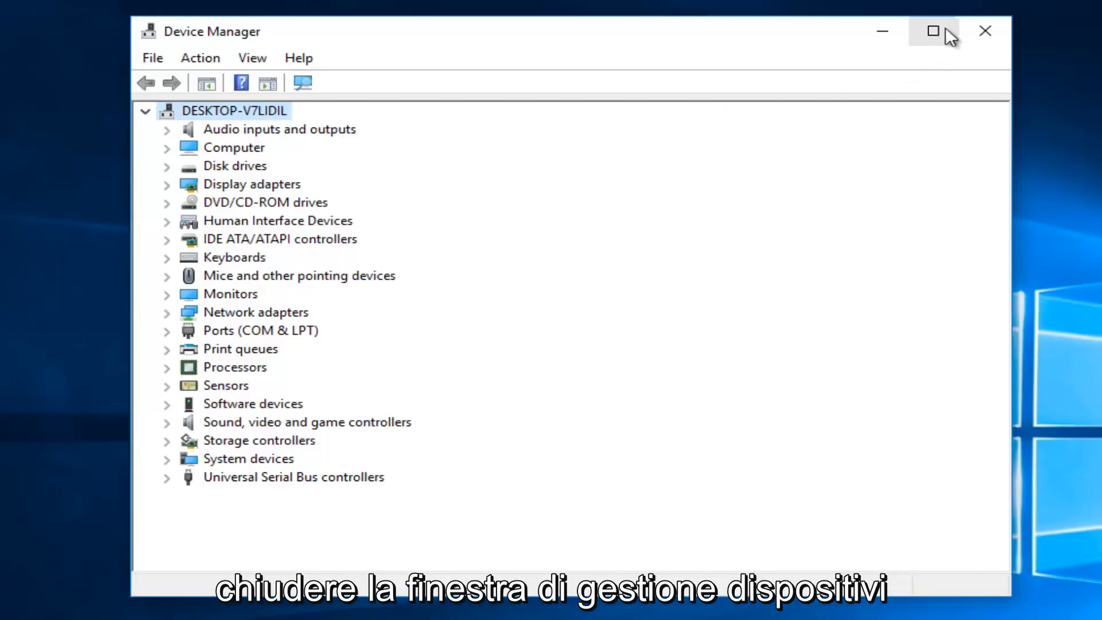
click(985, 31)
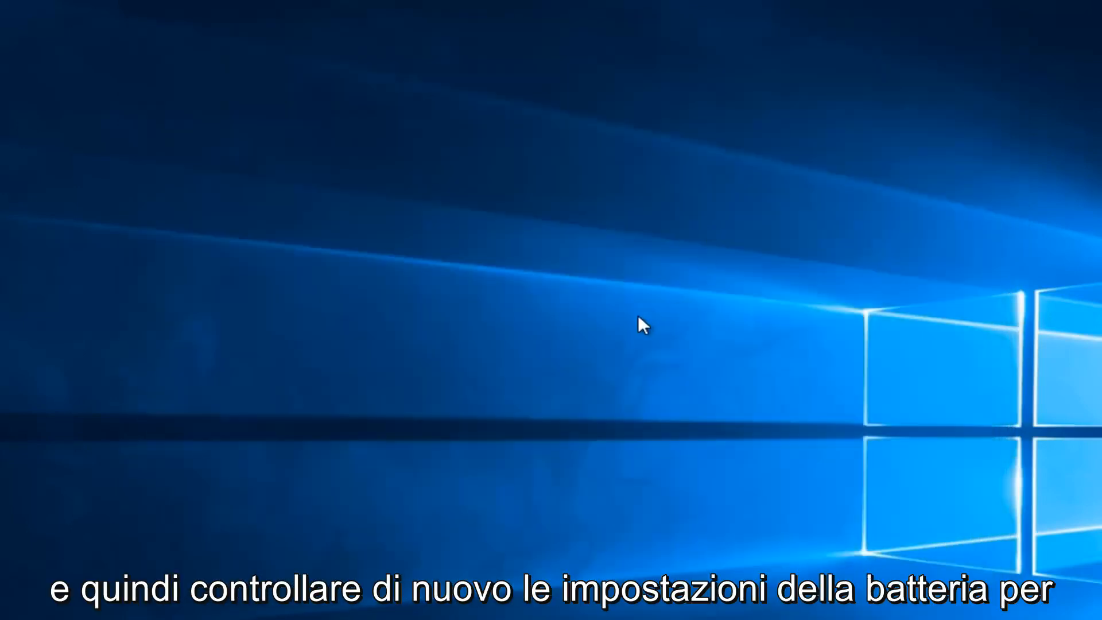